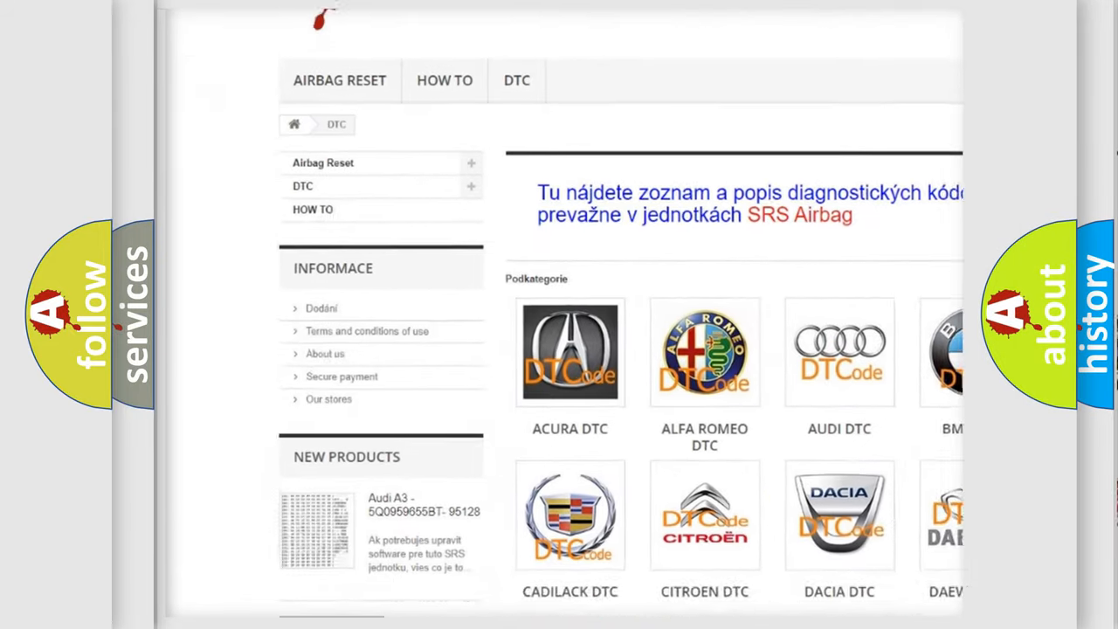
scroll(down, 3)
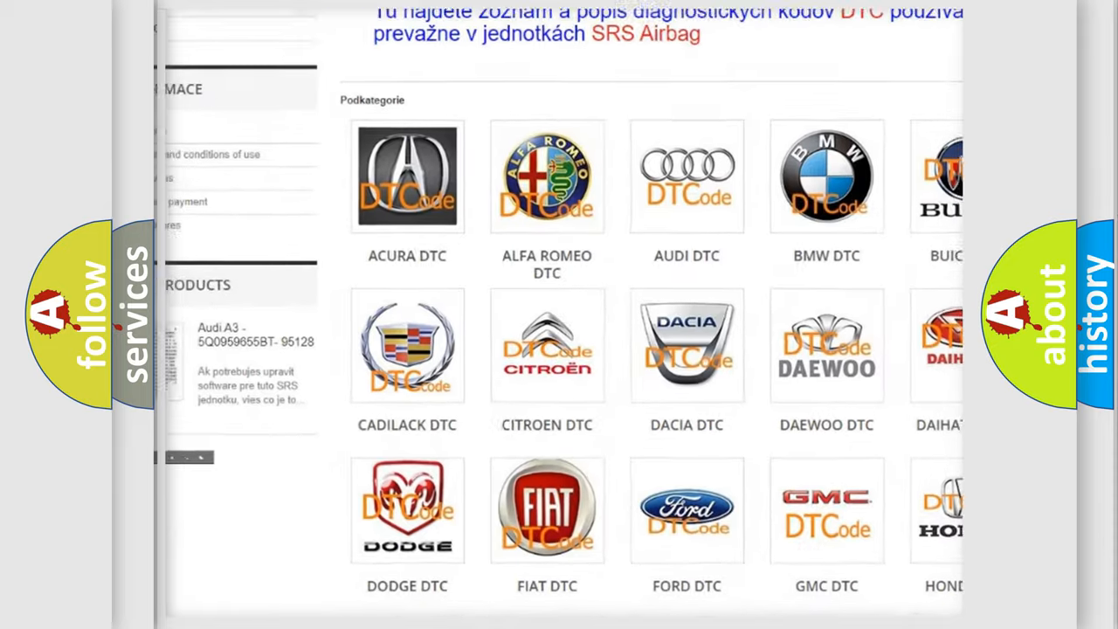
scroll(down, 3)
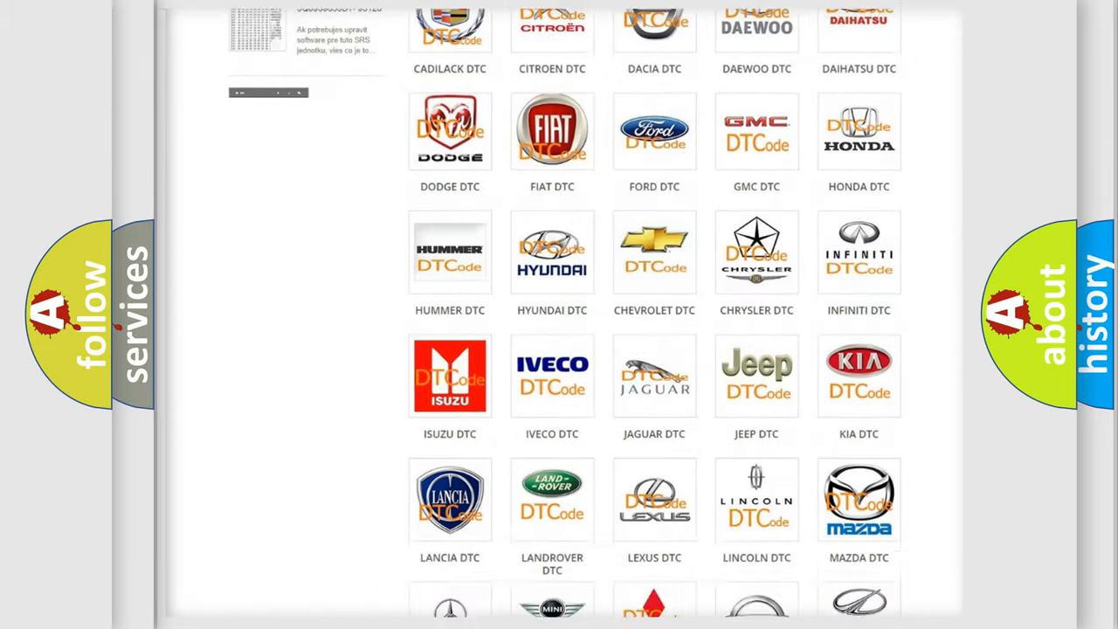
scroll(down, 3)
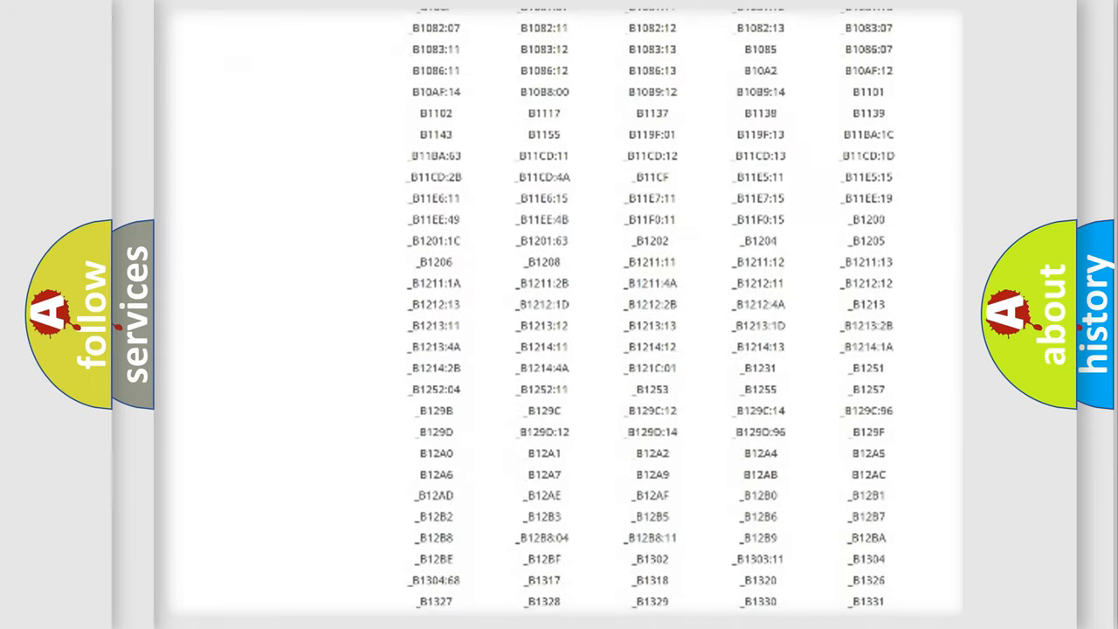
scroll(down, 3)
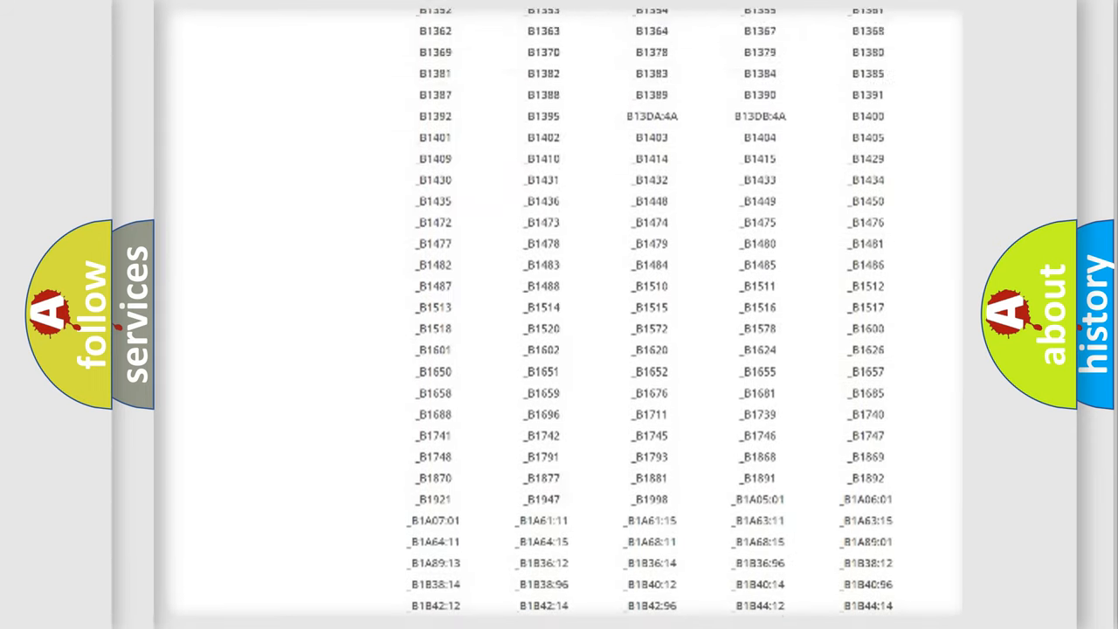